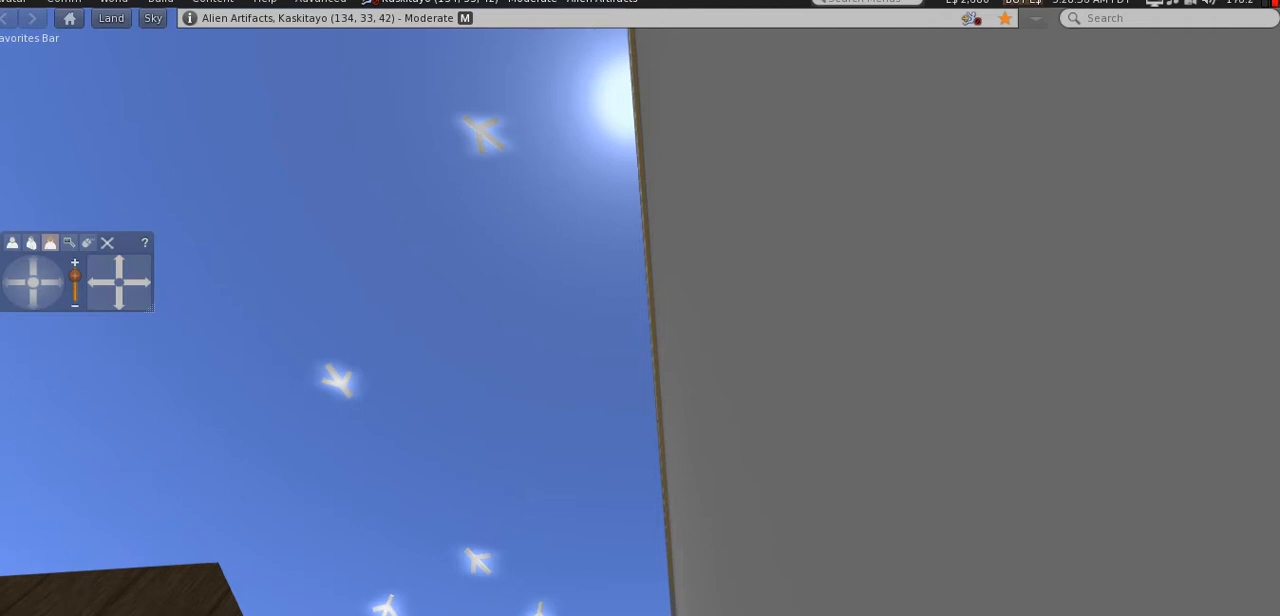
# Step: Begin editing a white plane object floating in the sky
pyautogui.click(480, 130)
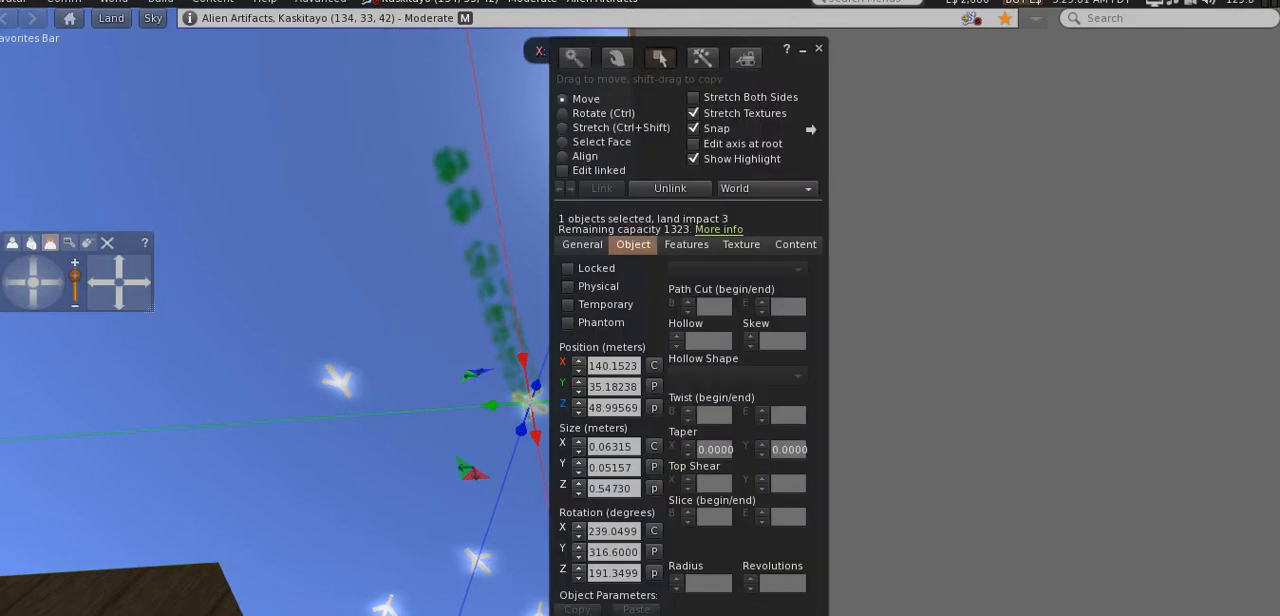
# Step: Slide the selected plane along X from about 140.2 to 142.9
pyautogui.click(818, 48)
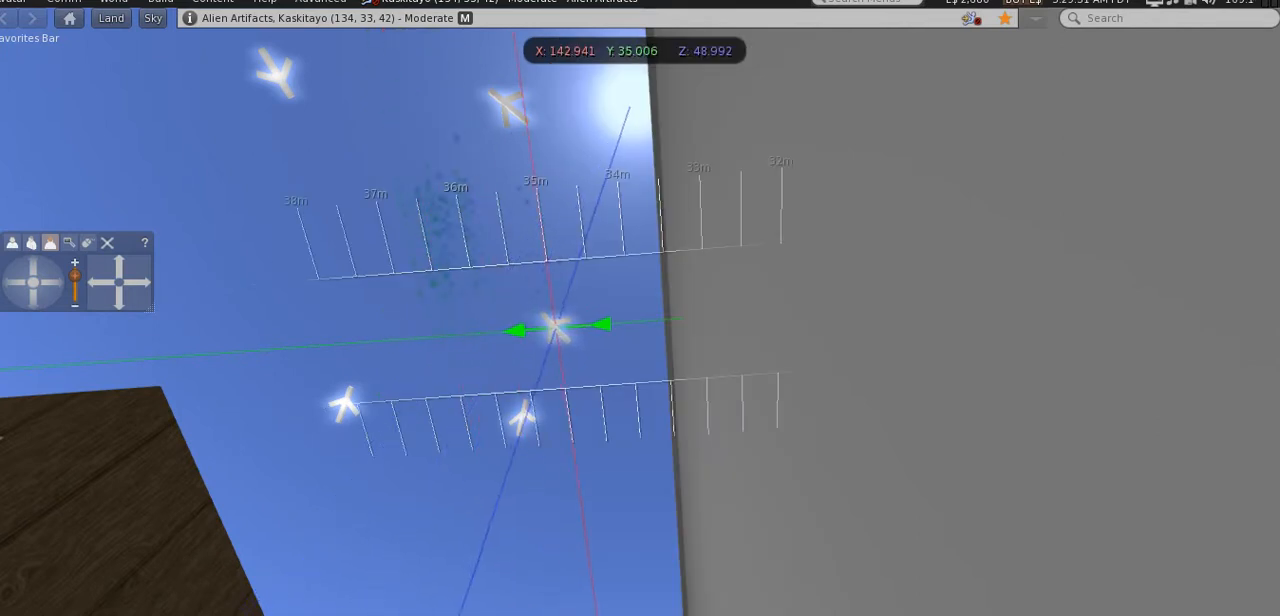
# Step: Slide the plane along Y from about 35.2 to 37.2, lower among the others
pyautogui.moveTo(556, 324); pyautogui.dragTo(624, 320)
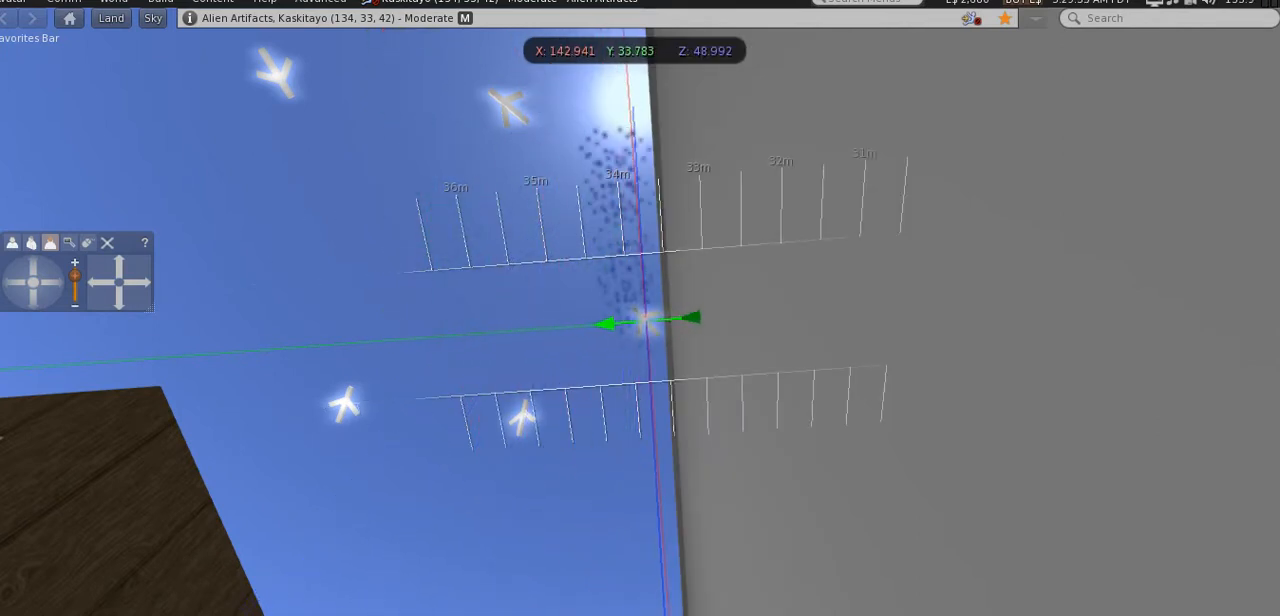
pyautogui.moveTo(650, 318); pyautogui.dragTo(450, 334)
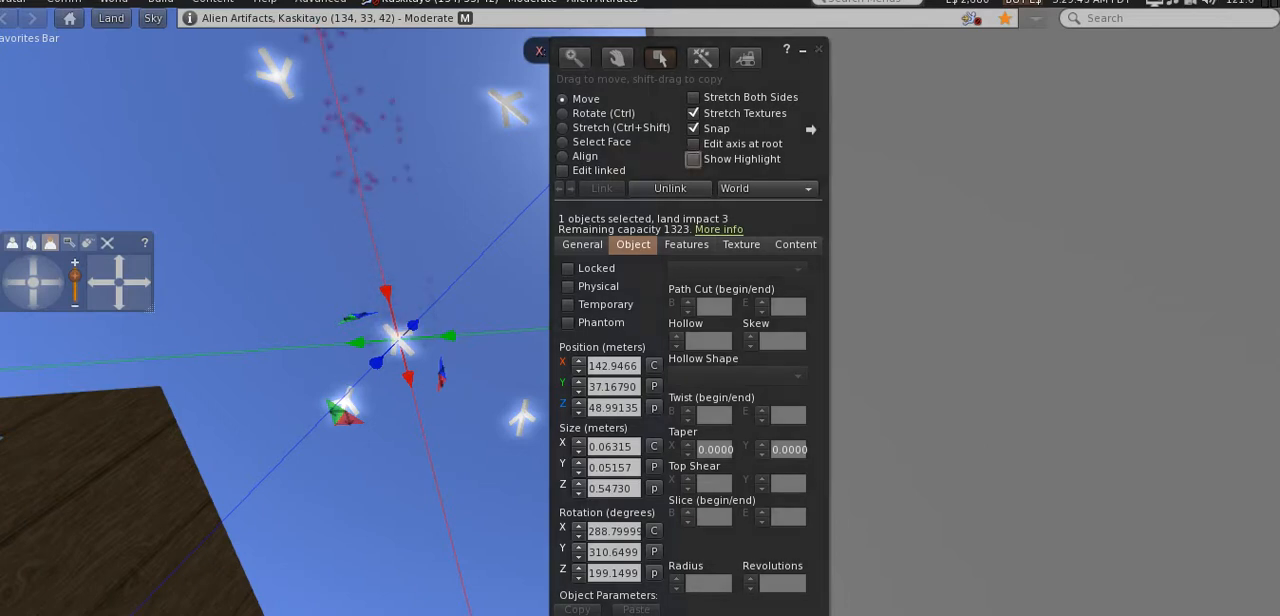
# Step: End editing, leaving the repositioned plane grouped with the others
pyautogui.click(818, 48)
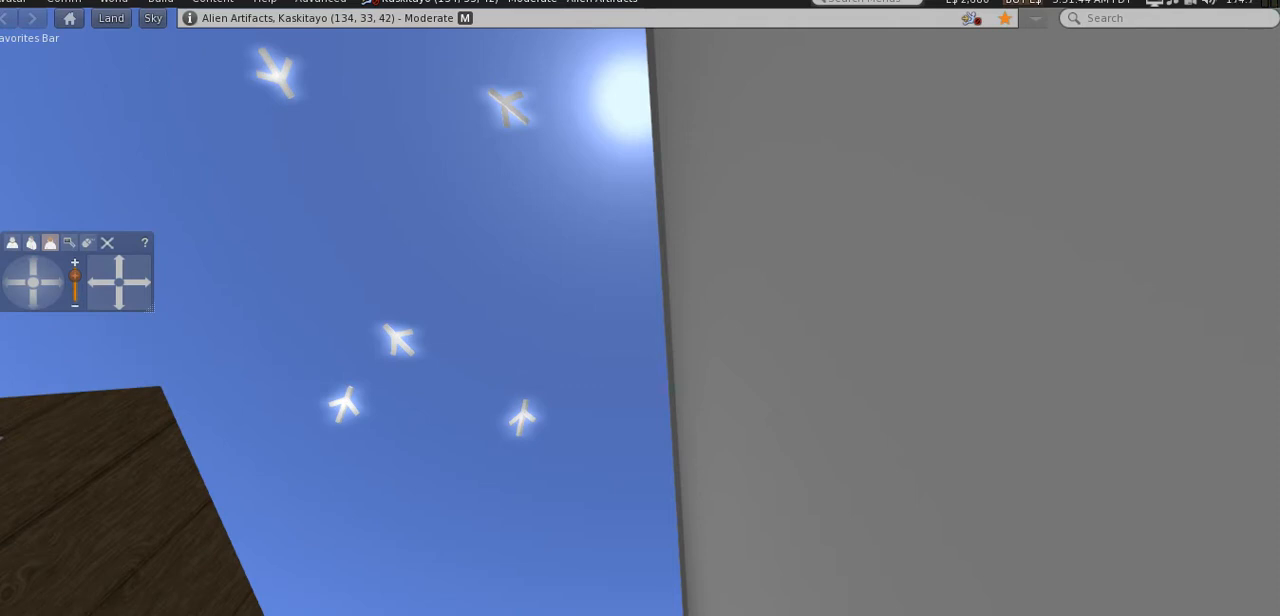
# Step: Move the top-left plane into the cluster at about Y 36.3 and end editing
pyautogui.rightClick(272, 98)
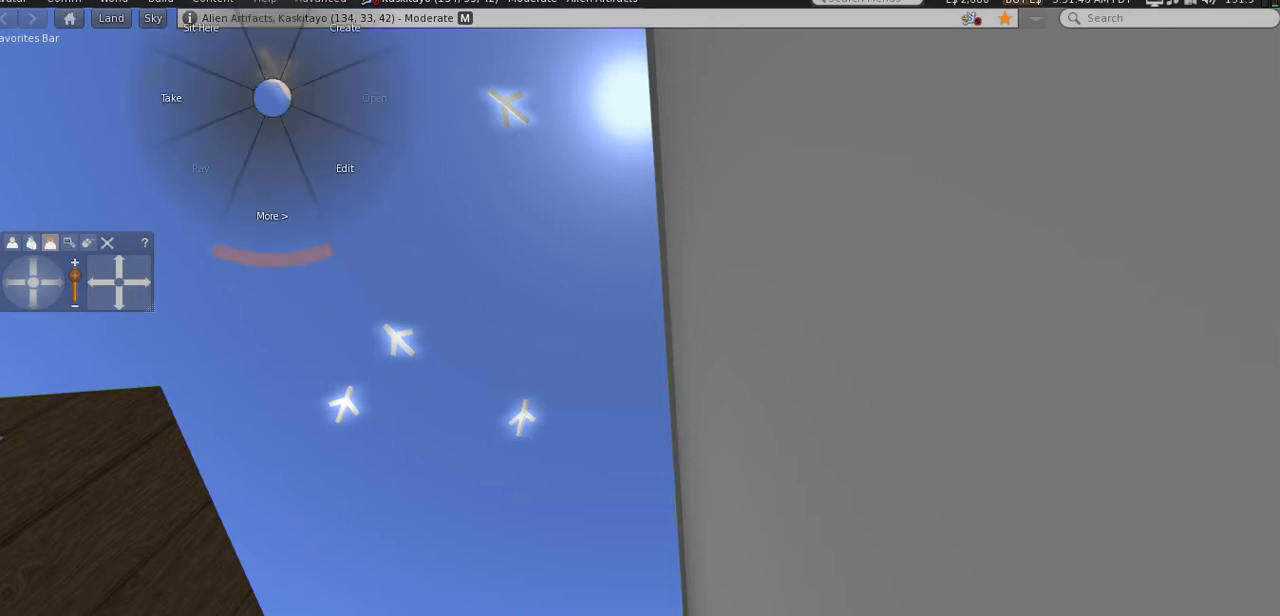
pyautogui.click(344, 168)
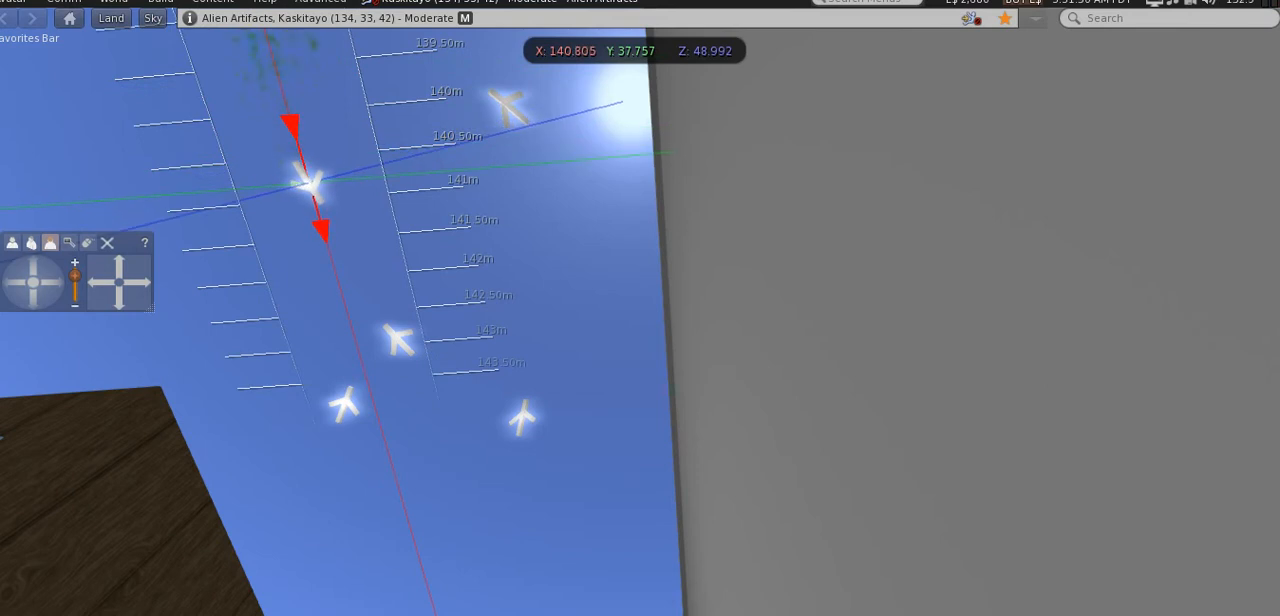
pyautogui.click(316, 180)
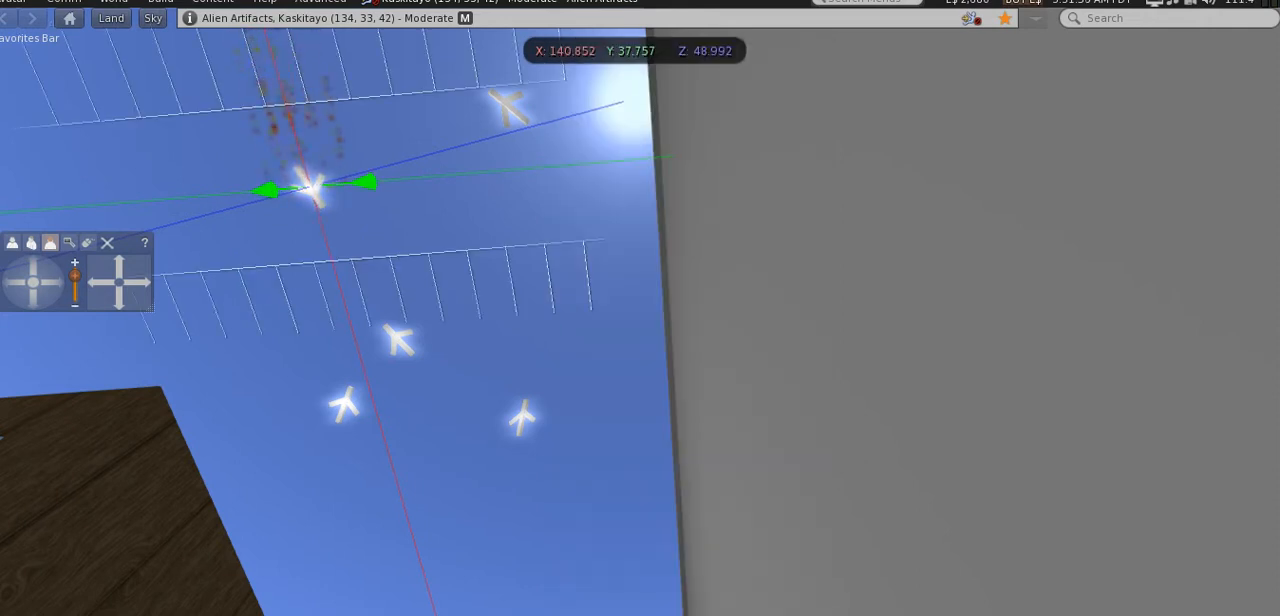
pyautogui.moveTo(316, 184); pyautogui.dragTo(436, 178)
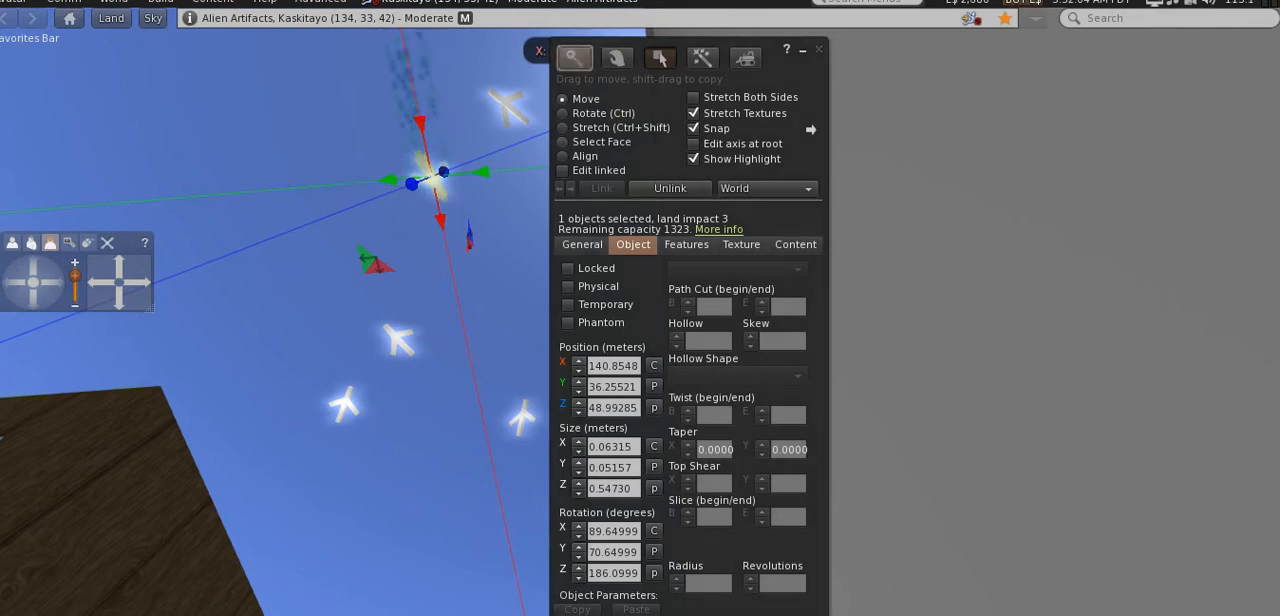
pyautogui.click(818, 48)
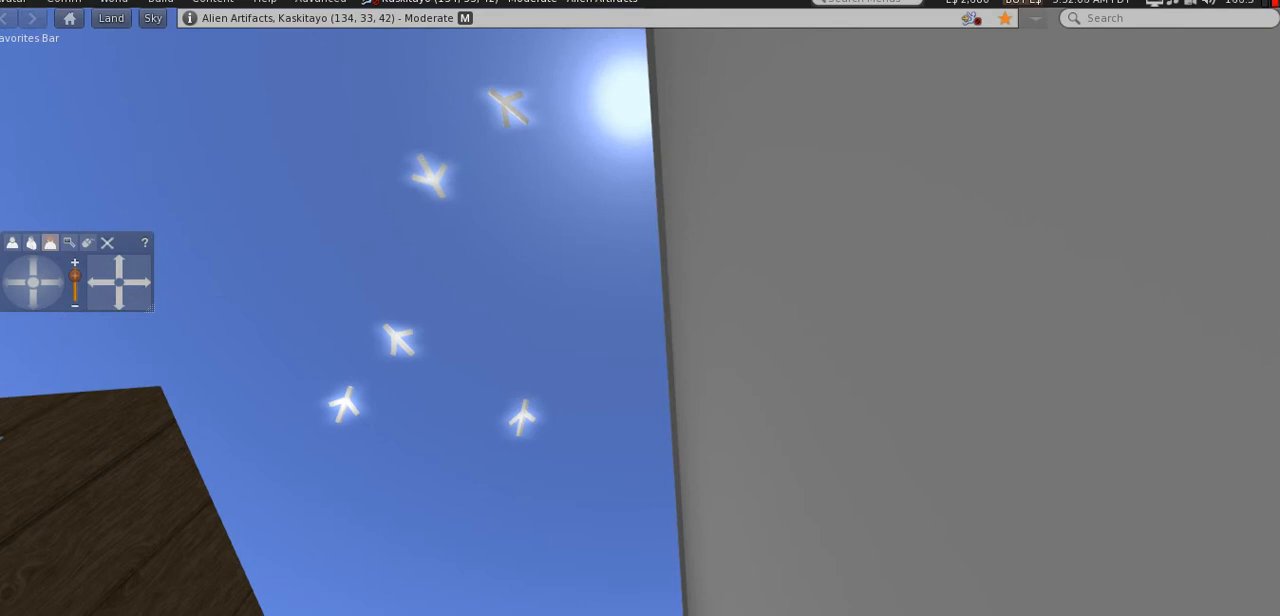